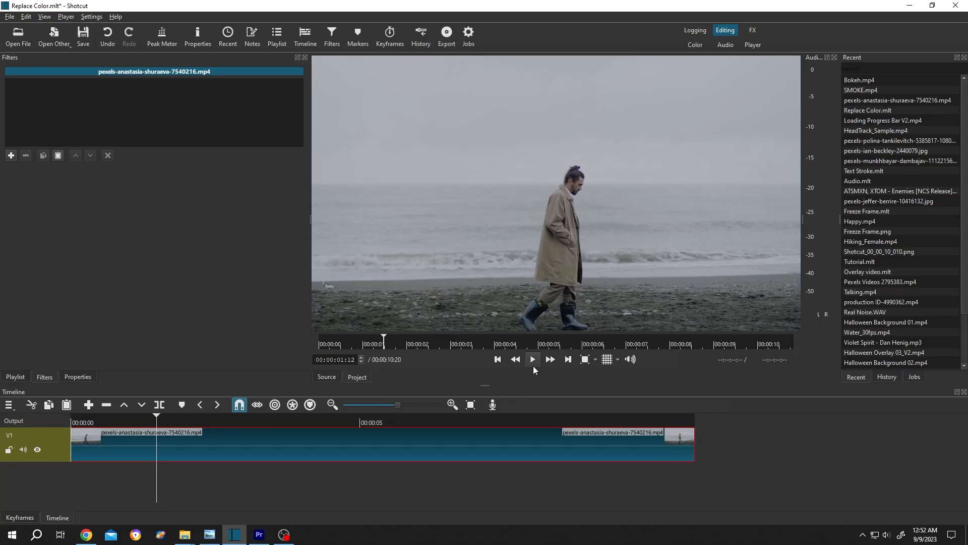
Preview the beach clip briefly, then add an empty V2 video track above it.
{"action": "left_click", "coordinate": [531, 358]}
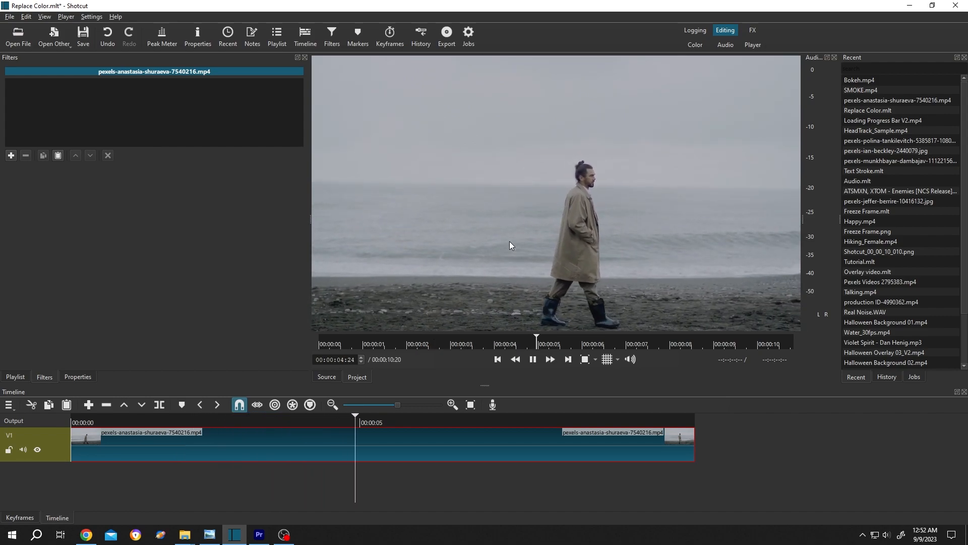
{"action": "left_click", "coordinate": [531, 358]}
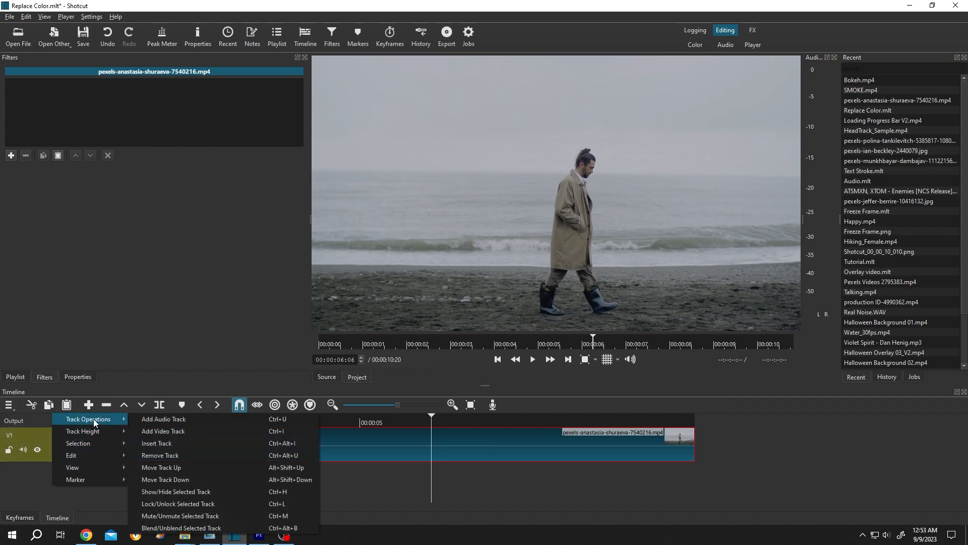
{"action": "left_click", "coordinate": [163, 432]}
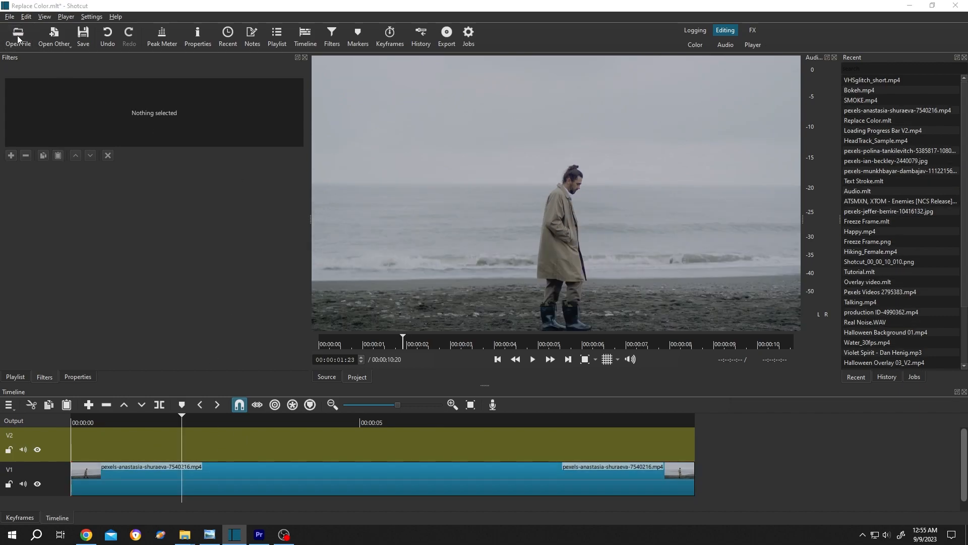
Open SMOKE.mp4 and place it at the start of track V2.
{"action": "left_click", "coordinate": [17, 33]}
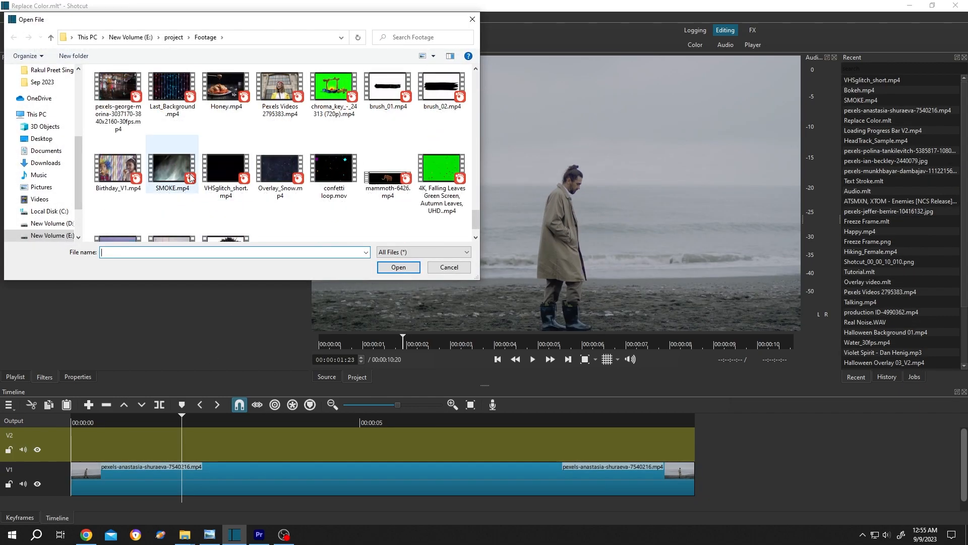
{"action": "left_click", "coordinate": [171, 167]}
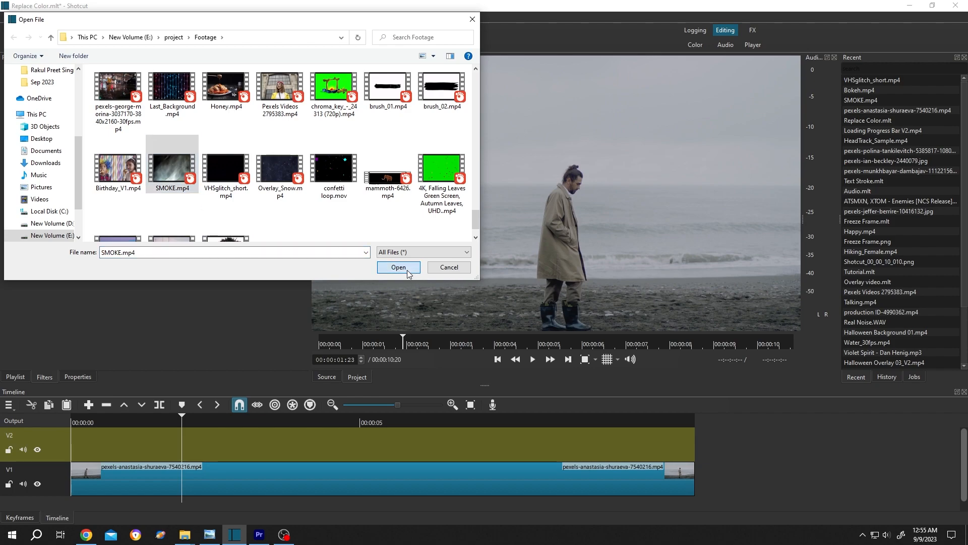
{"action": "left_click", "coordinate": [399, 266]}
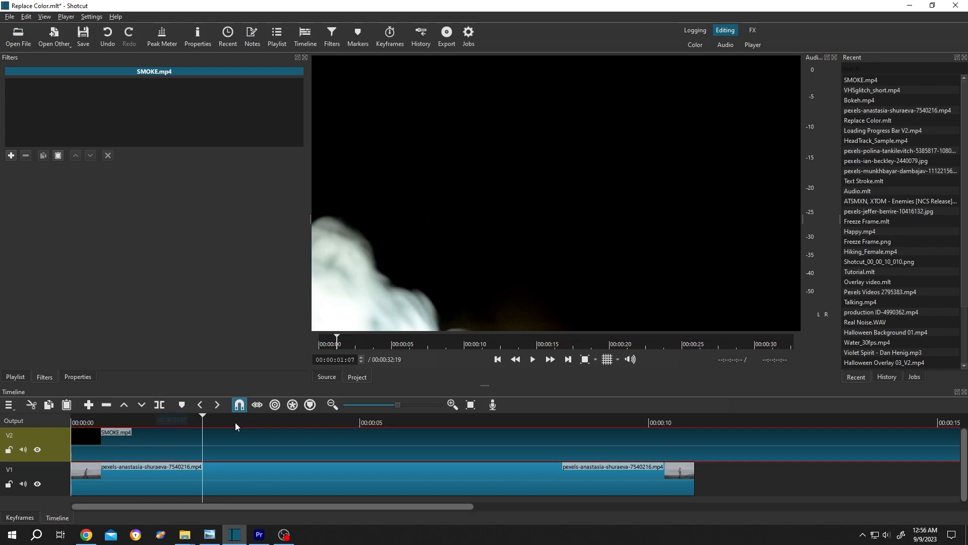
Move the playhead to about 3 seconds where smoke fills the frame, and select V2.
{"action": "left_click", "coordinate": [291, 422]}
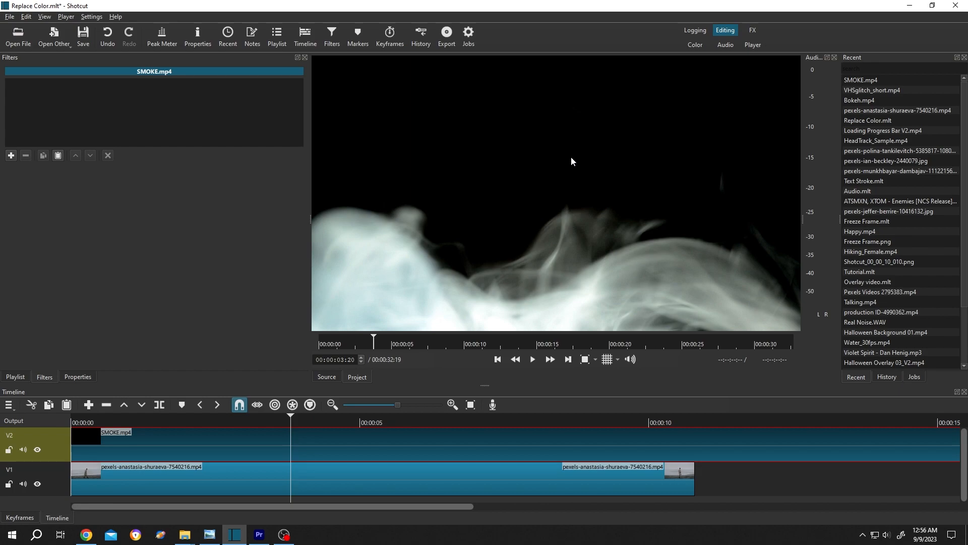
{"action": "mouse_move", "coordinate": [475, 241]}
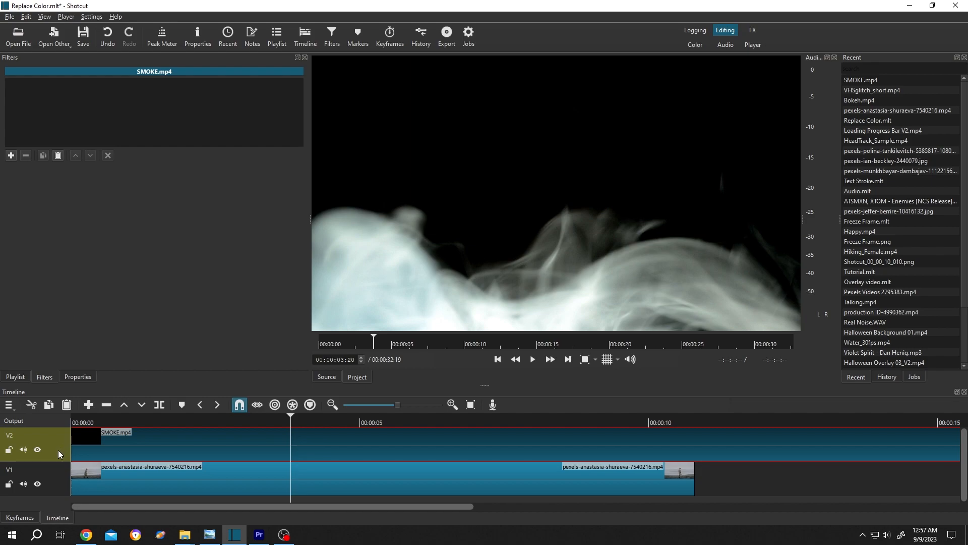
{"action": "left_click", "coordinate": [34, 435]}
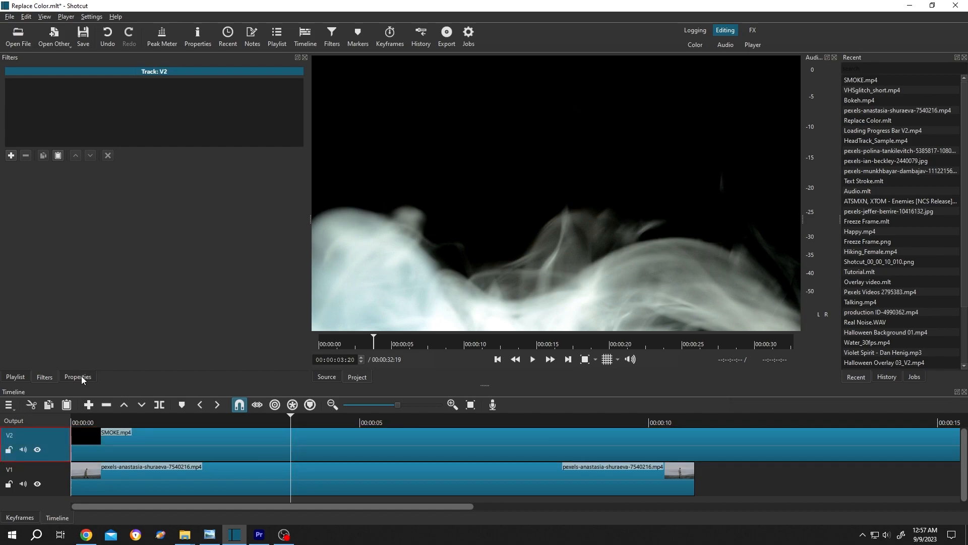
Set V2's blend mode to Screen, compare with Add, then return to Screen.
{"action": "left_click", "coordinate": [77, 377]}
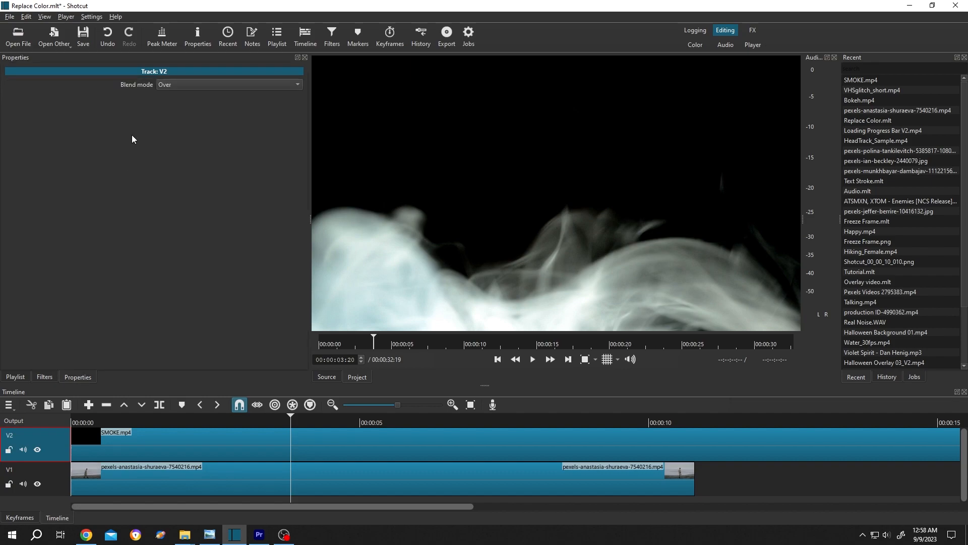
{"action": "mouse_move", "coordinate": [258, 98]}
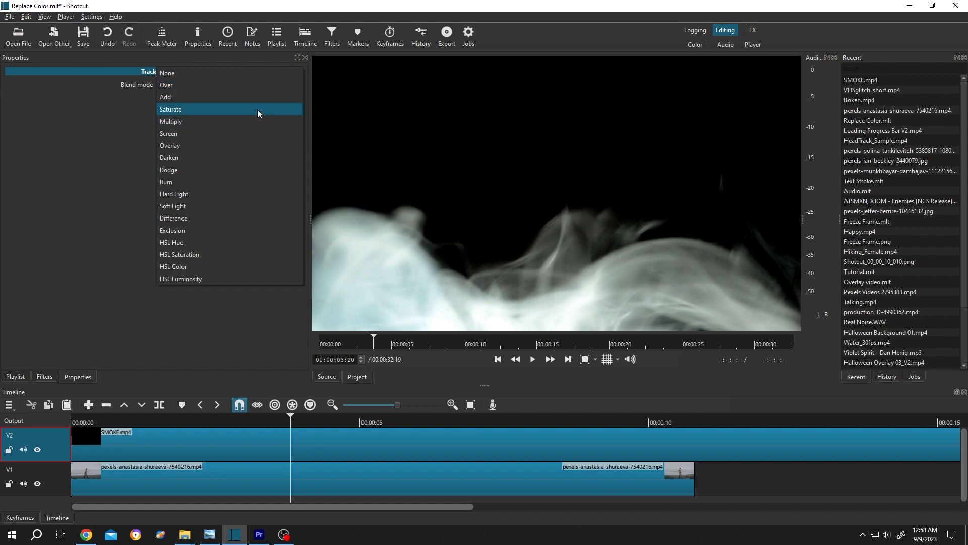
{"action": "mouse_move", "coordinate": [252, 97]}
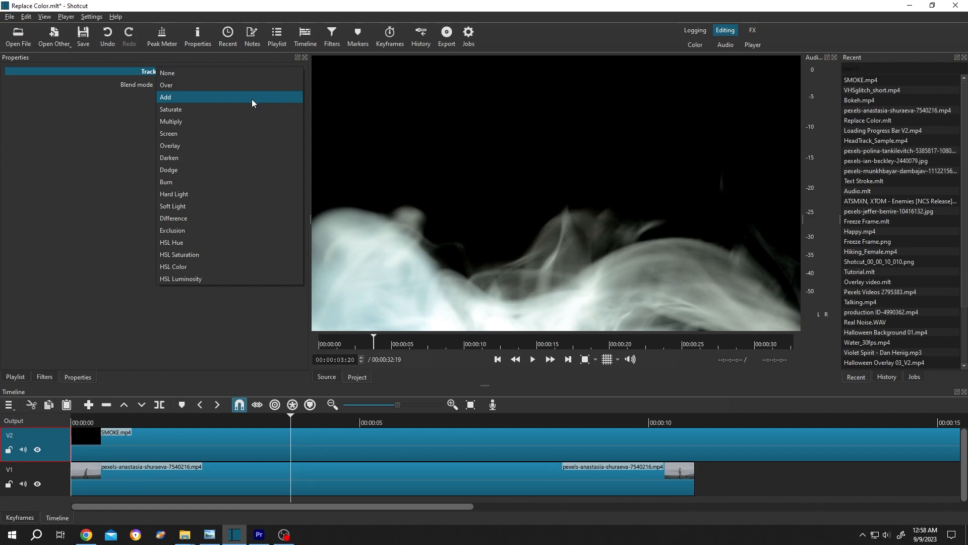
{"action": "left_click", "coordinate": [168, 134]}
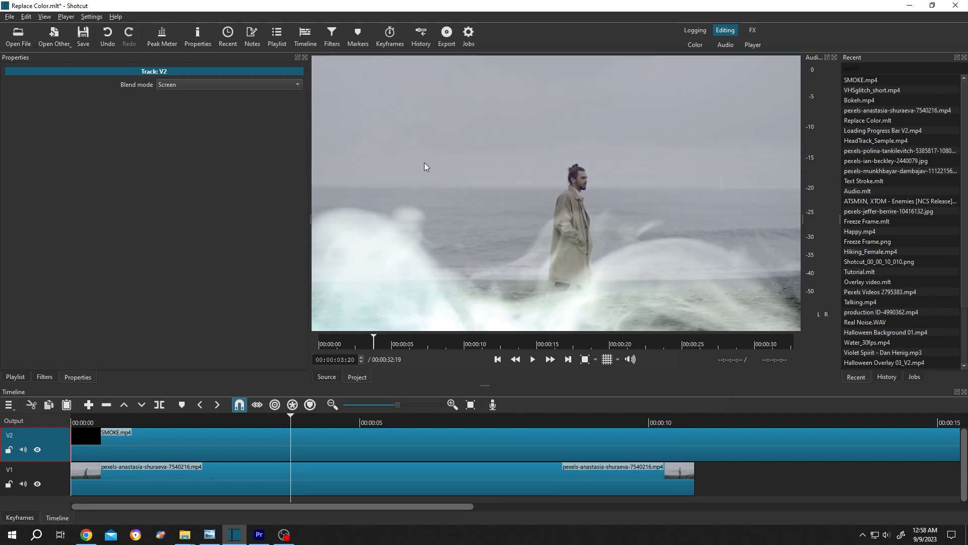
{"action": "mouse_move", "coordinate": [313, 182]}
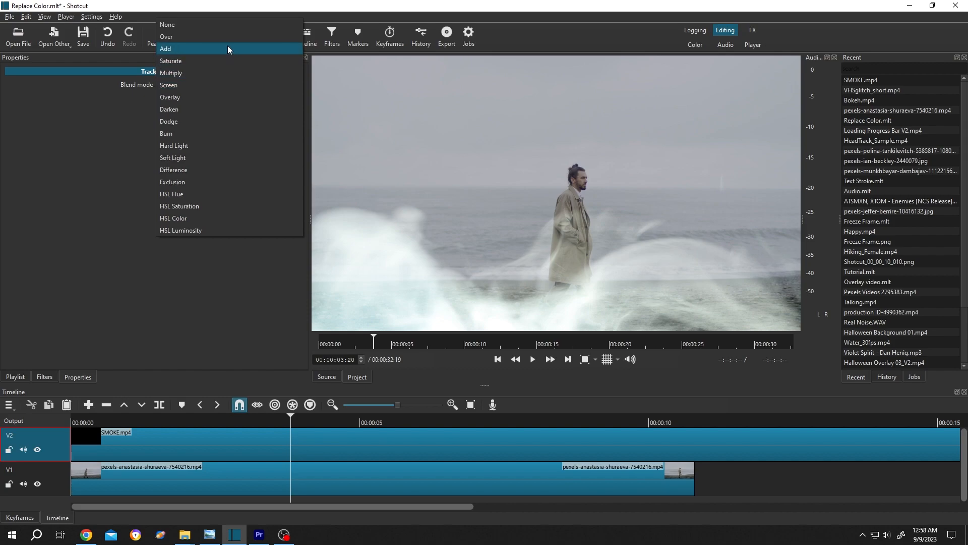
{"action": "left_click", "coordinate": [165, 49]}
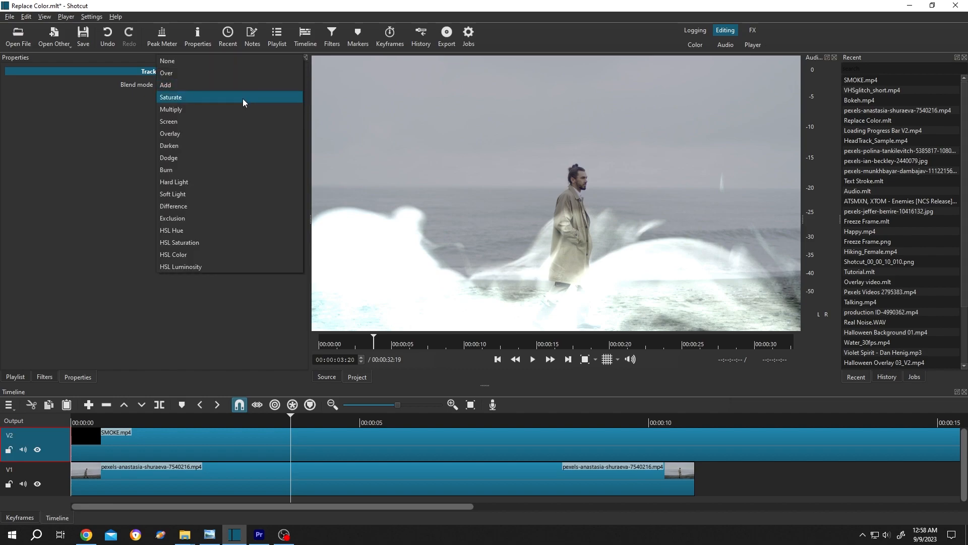
{"action": "left_click", "coordinate": [168, 121]}
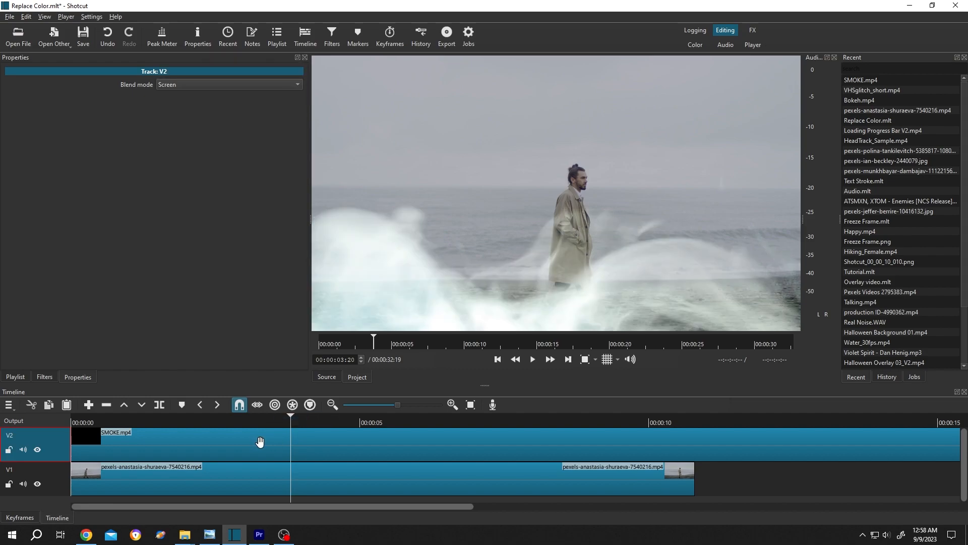
Add a Brightness filter to SMOKE.mp4 at 80.9% level and play back the result.
{"action": "left_click", "coordinate": [116, 432]}
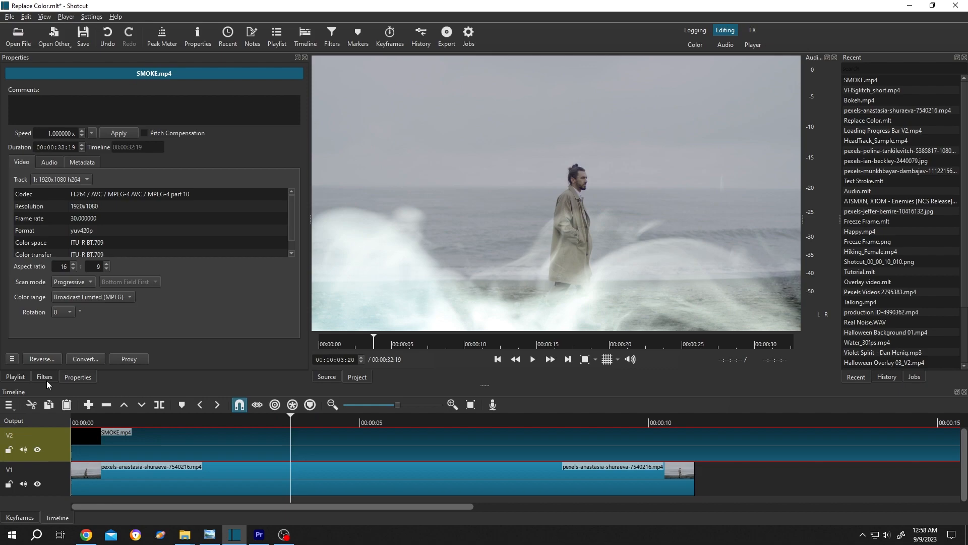
{"action": "left_click", "coordinate": [44, 376]}
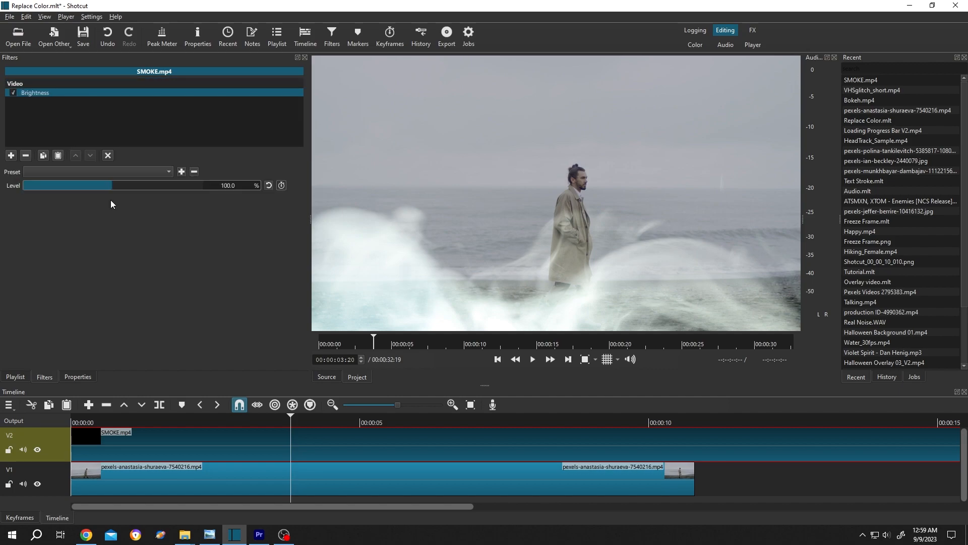
{"action": "left_click_drag", "start_coordinate": [115, 185], "coordinate": [111, 184]}
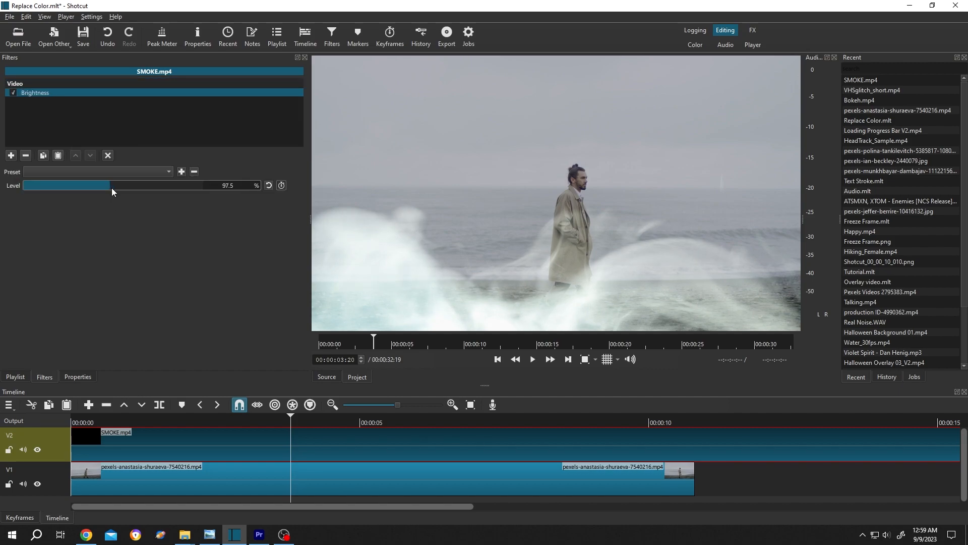
{"action": "left_click_drag", "start_coordinate": [111, 185], "coordinate": [69, 185]}
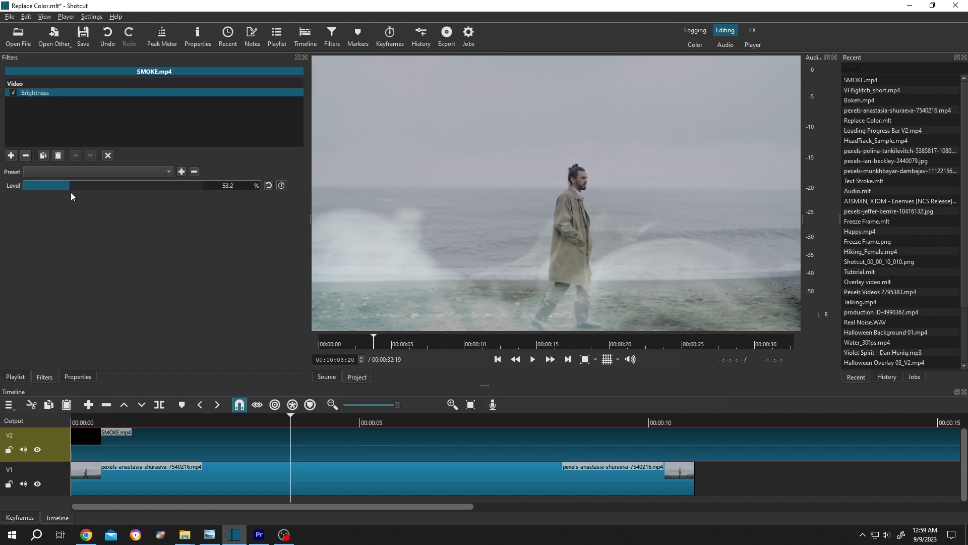
{"action": "left_click_drag", "start_coordinate": [47, 185], "coordinate": [145, 185]}
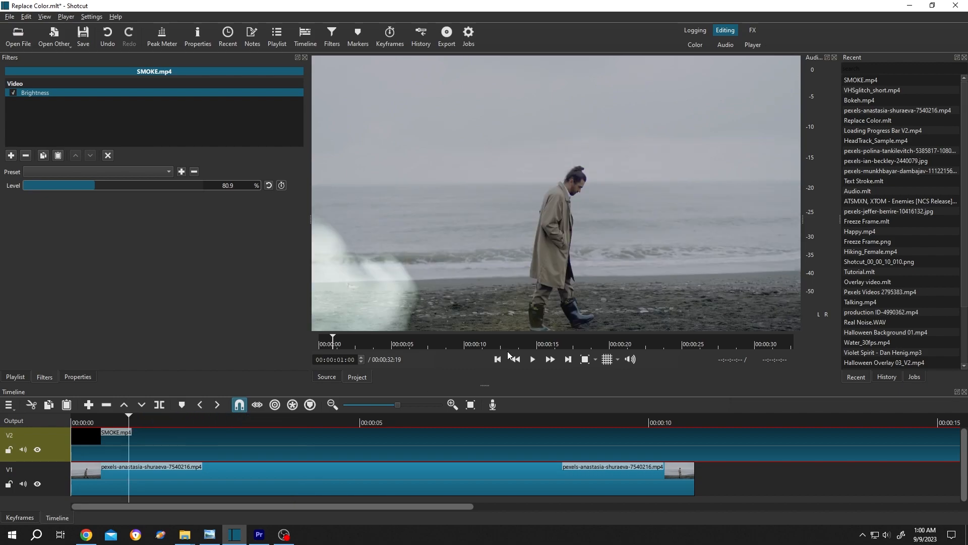
{"action": "left_click", "coordinate": [532, 358]}
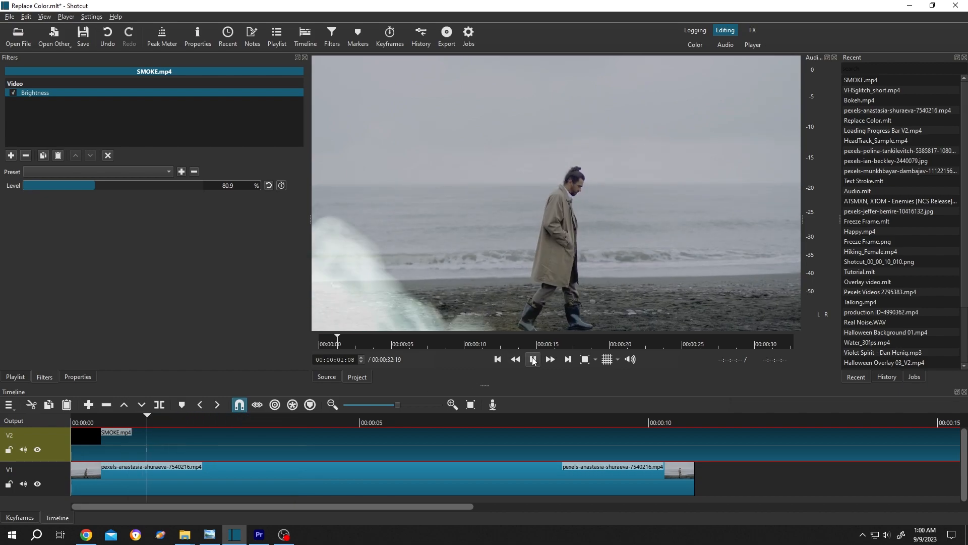